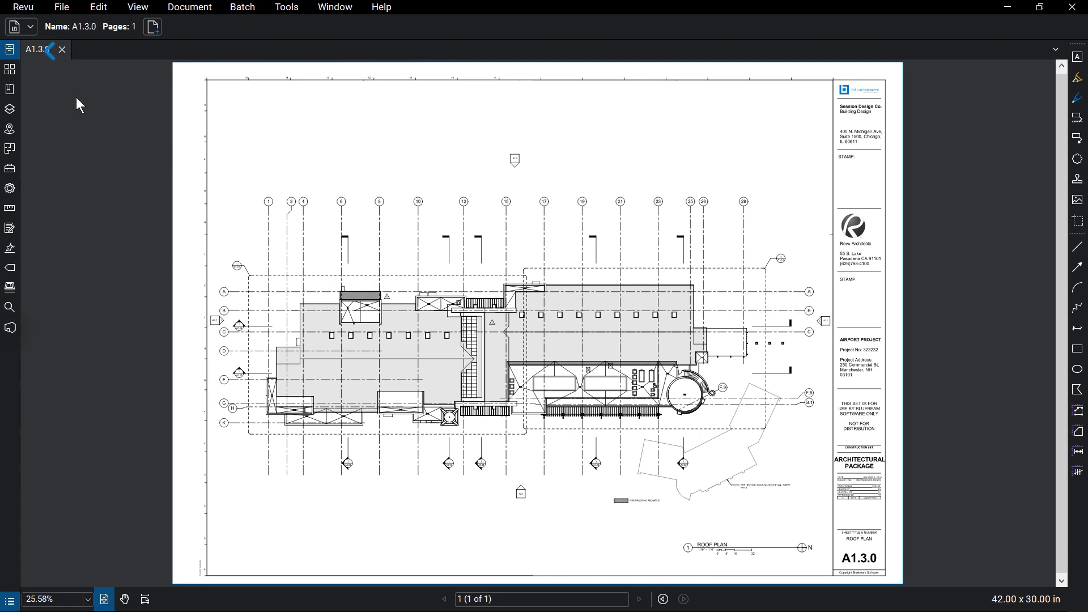
# - Show the File Access panel with its Recents list of drawings A1.0.0 through A1.3.0
pyautogui.click(9, 51)
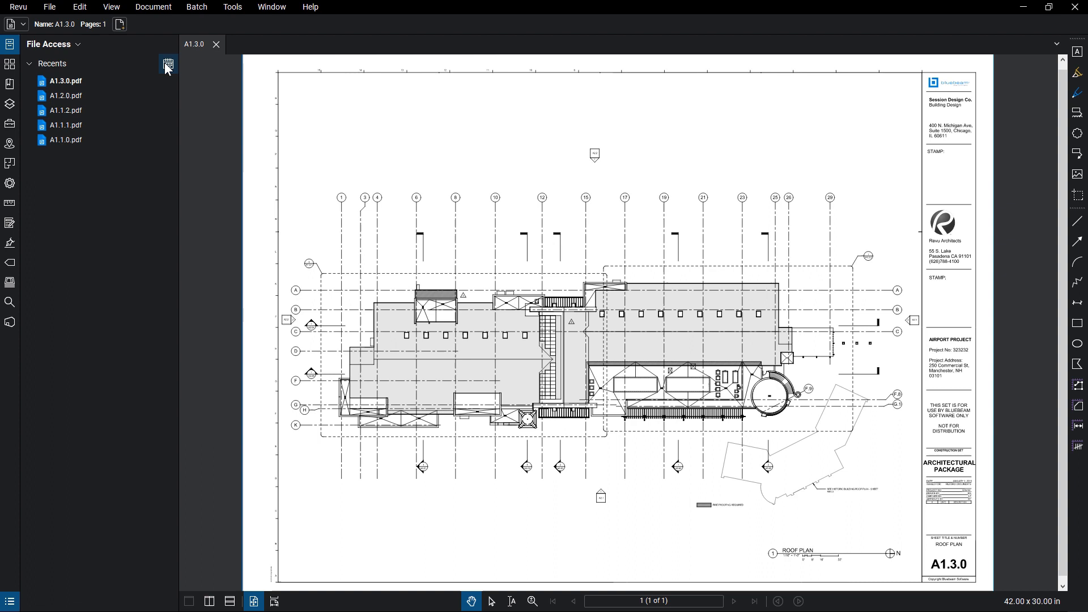
pyautogui.click(168, 64)
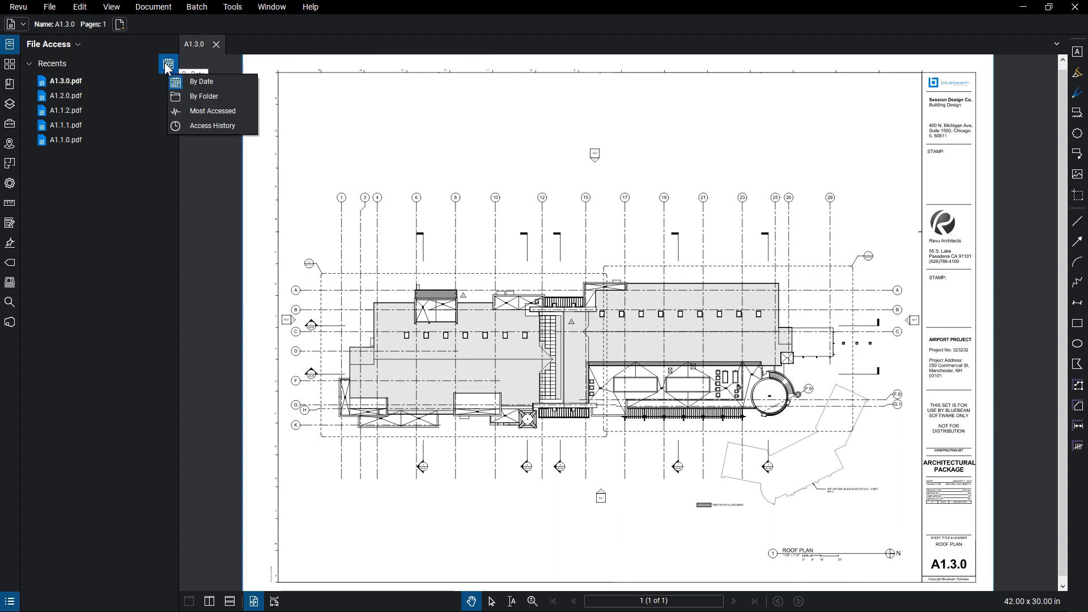
pyautogui.moveTo(188, 126)
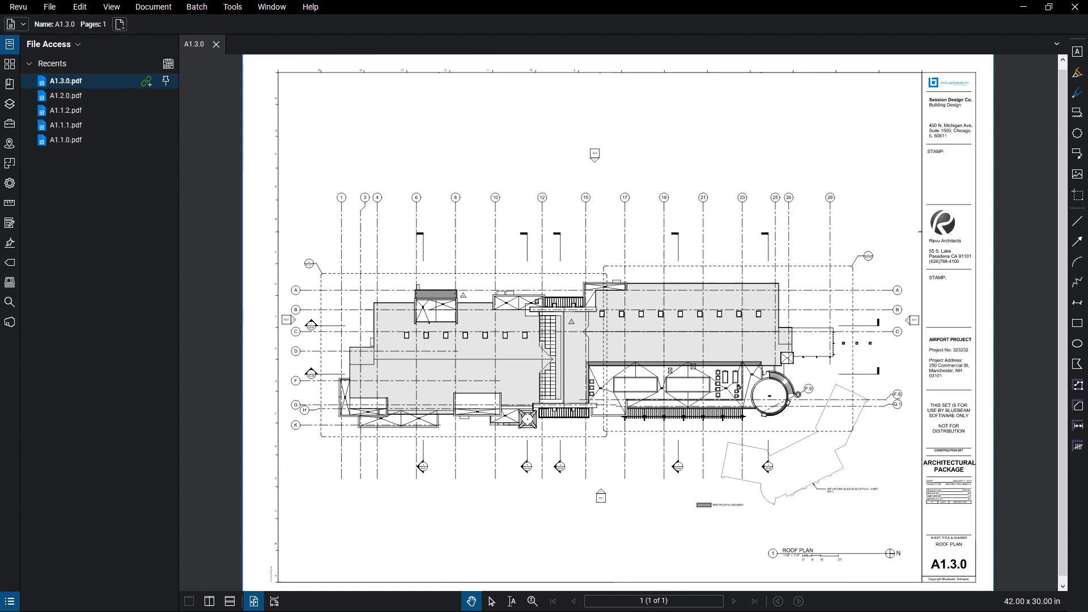
pyautogui.moveTo(165, 81)
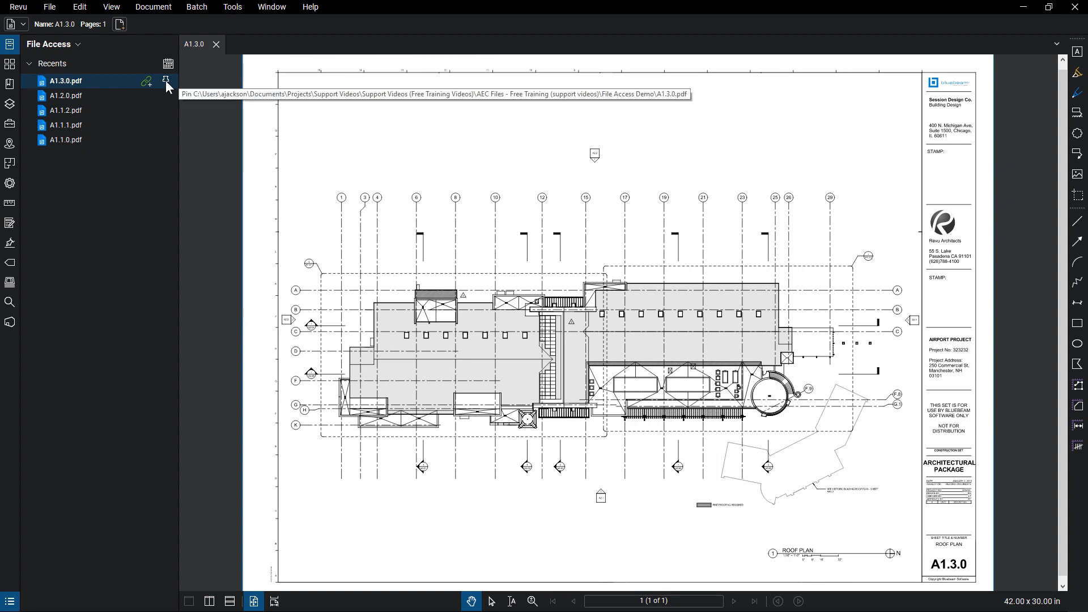
# - Pin A1.3.0.pdf so it sits in the Pinned section under the File Access Demo group
pyautogui.click(166, 82)
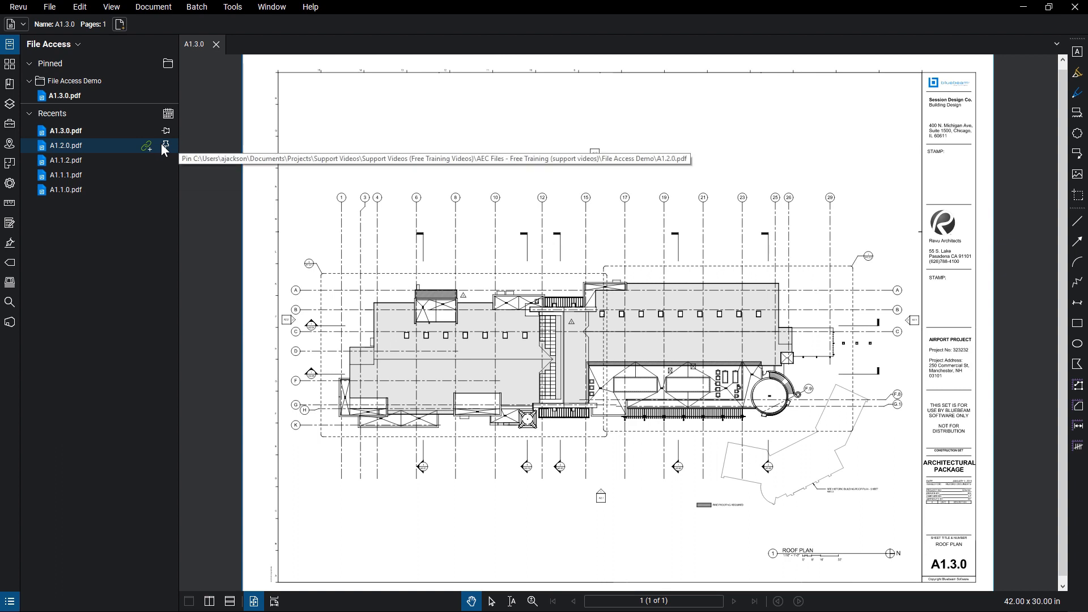
# - Create a new pinned category named 'Review Sheets' holding A1.1.1.pdf
pyautogui.click(165, 146)
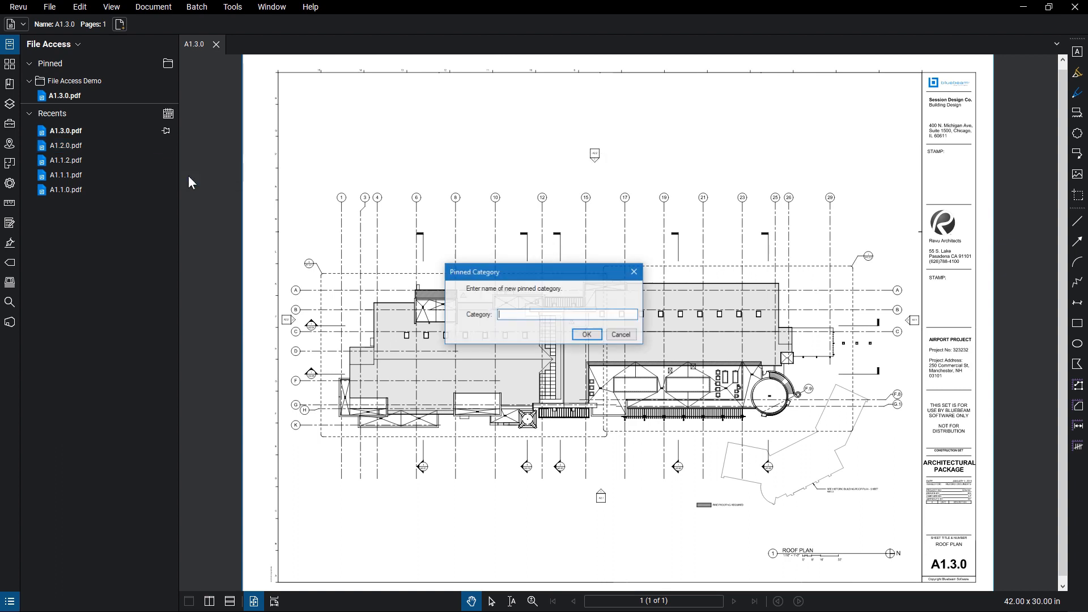
pyautogui.write('Review Sheets')
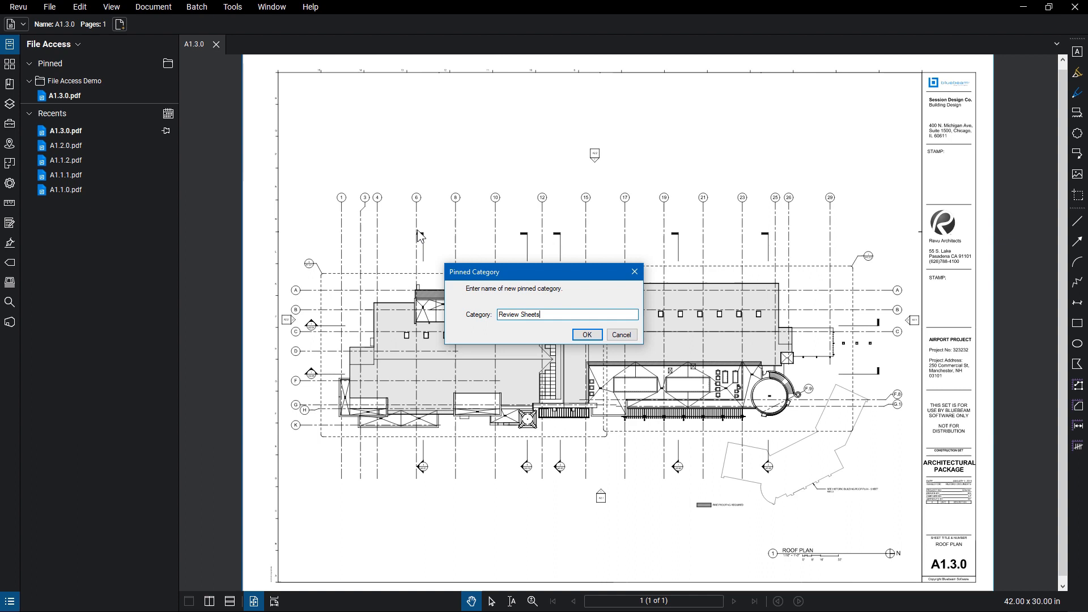
pyautogui.click(587, 334)
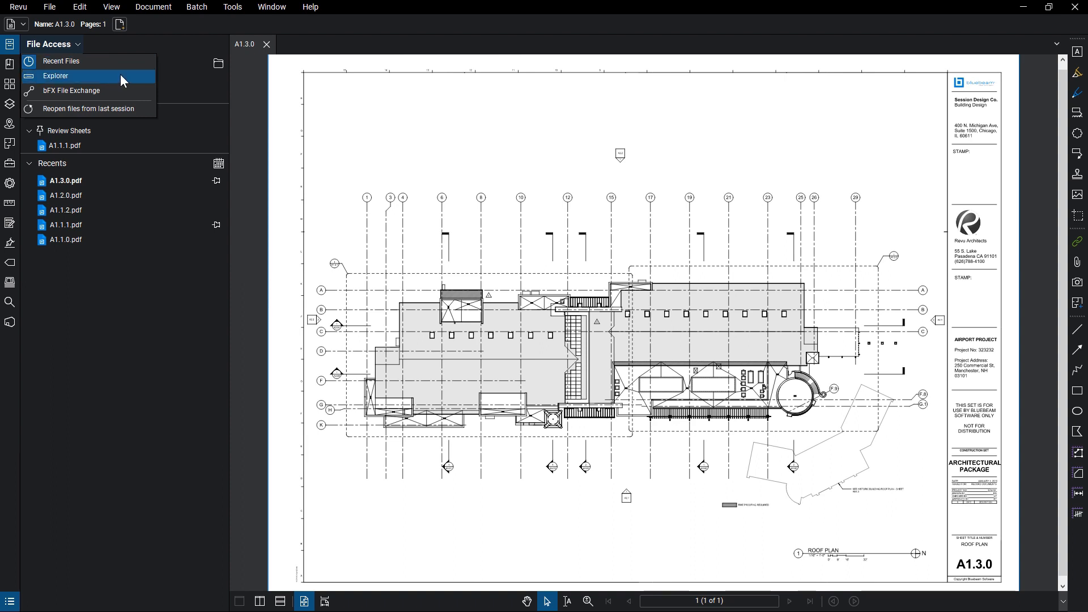
# - Switch File Access to Explorer view listing drives C:, E: and O: filtered to PDFs
pyautogui.click(56, 76)
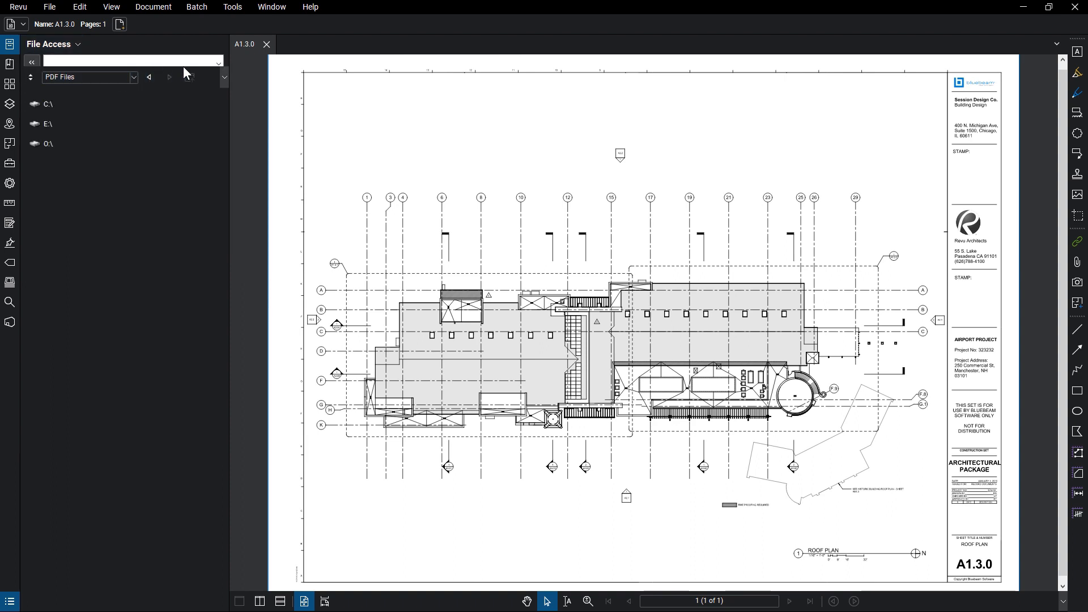
pyautogui.click(218, 61)
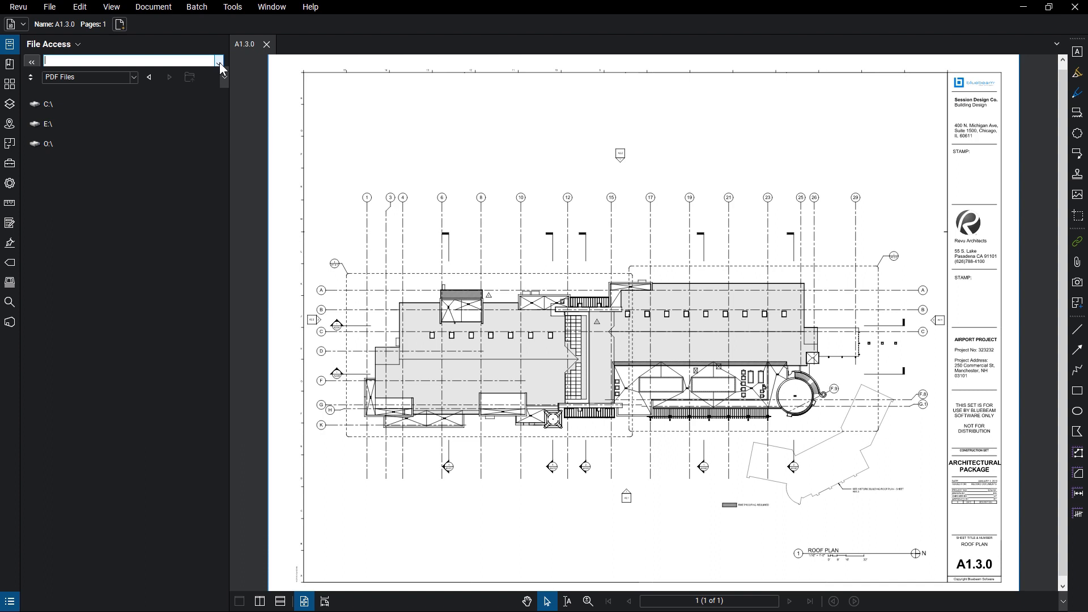
pyautogui.click(79, 44)
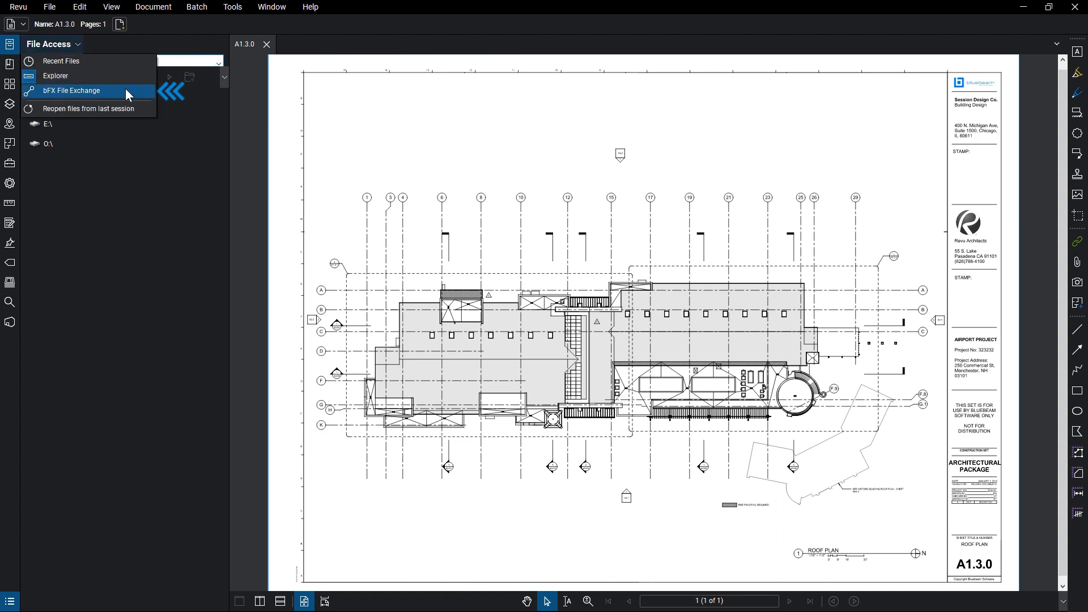
pyautogui.moveTo(146, 112)
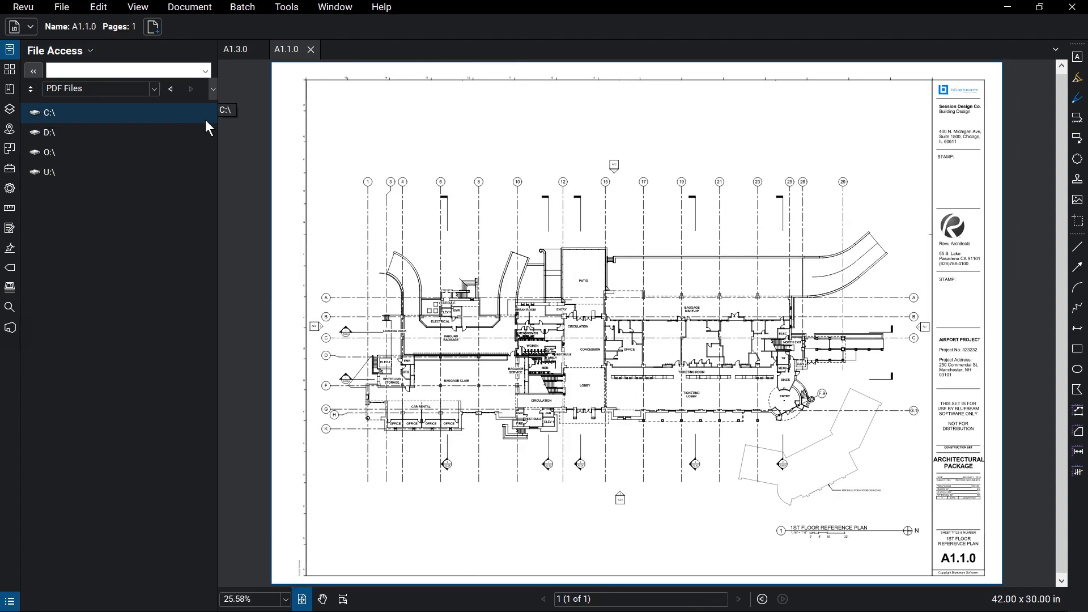
pyautogui.moveTo(247, 134)
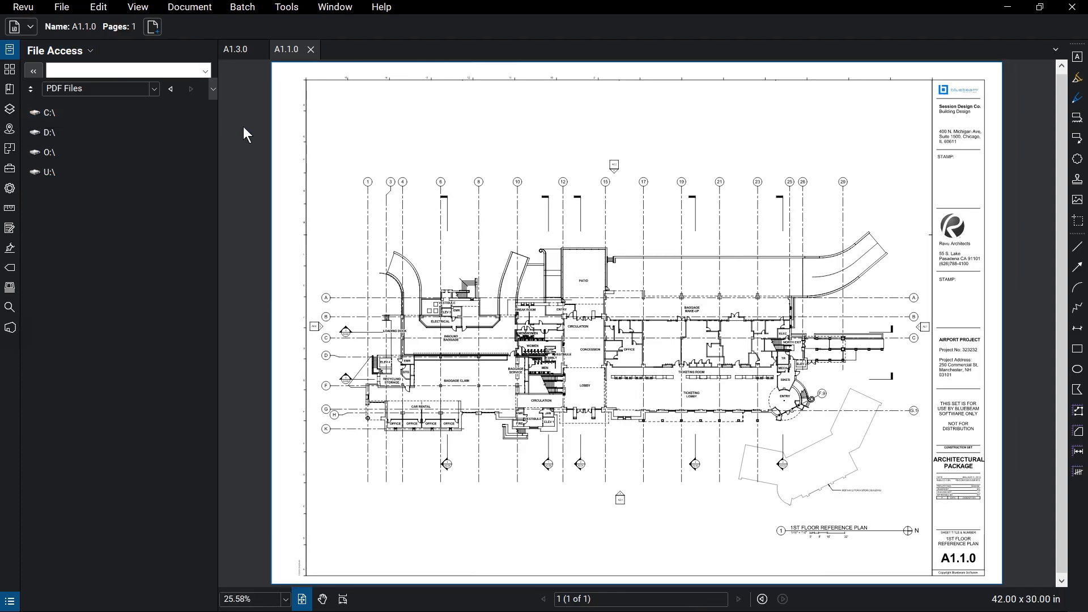